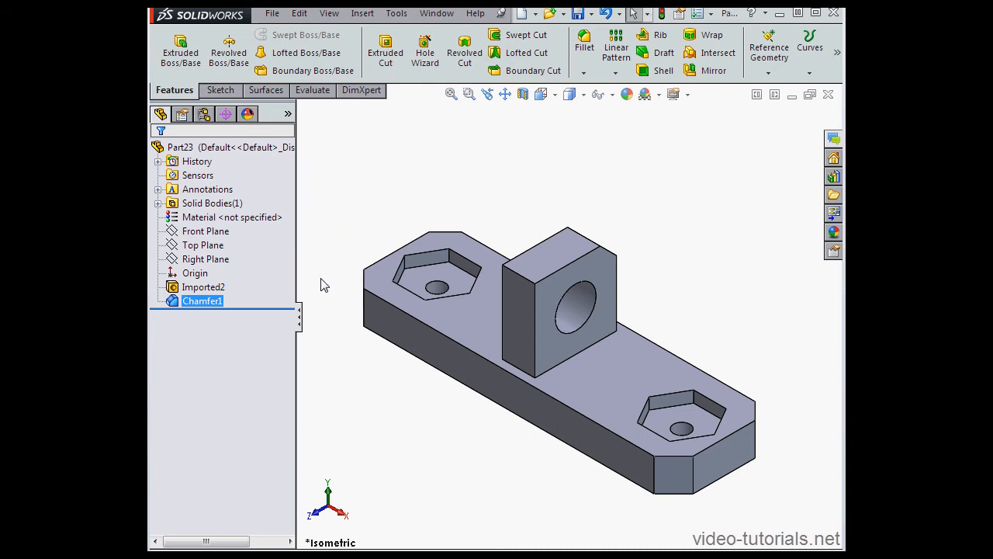
mouse_move(520, 285)
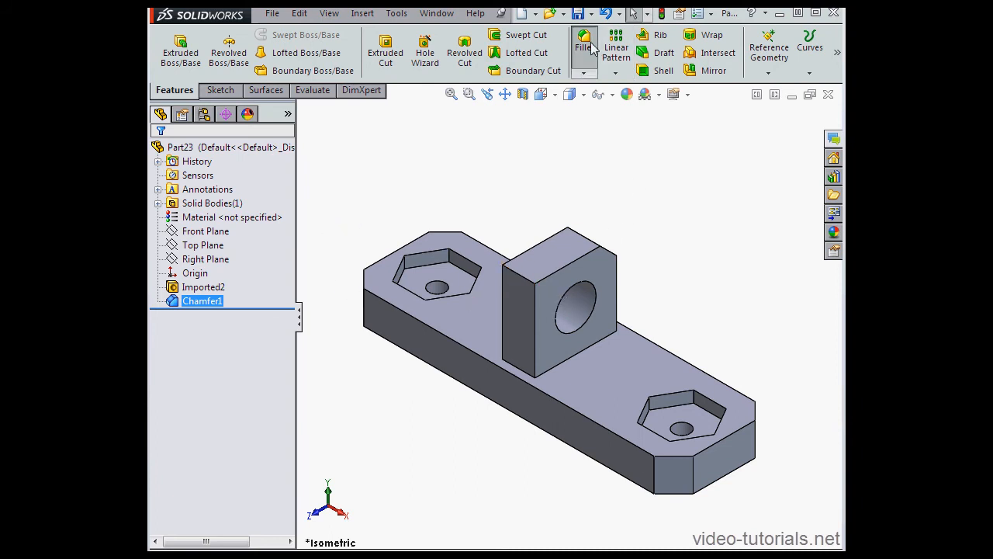
- Add a 10 mm fillet to the upright block's top edge
click(583, 42)
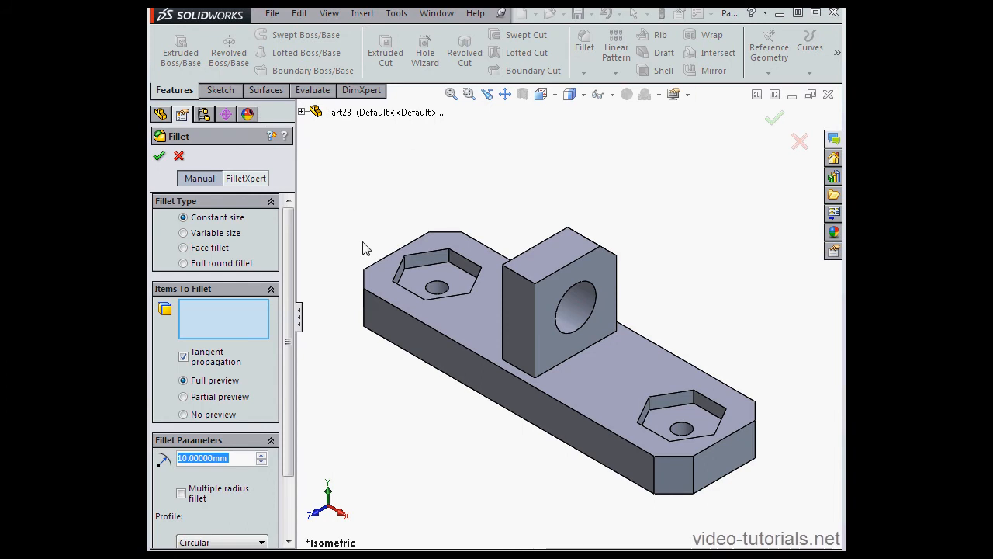
click(522, 257)
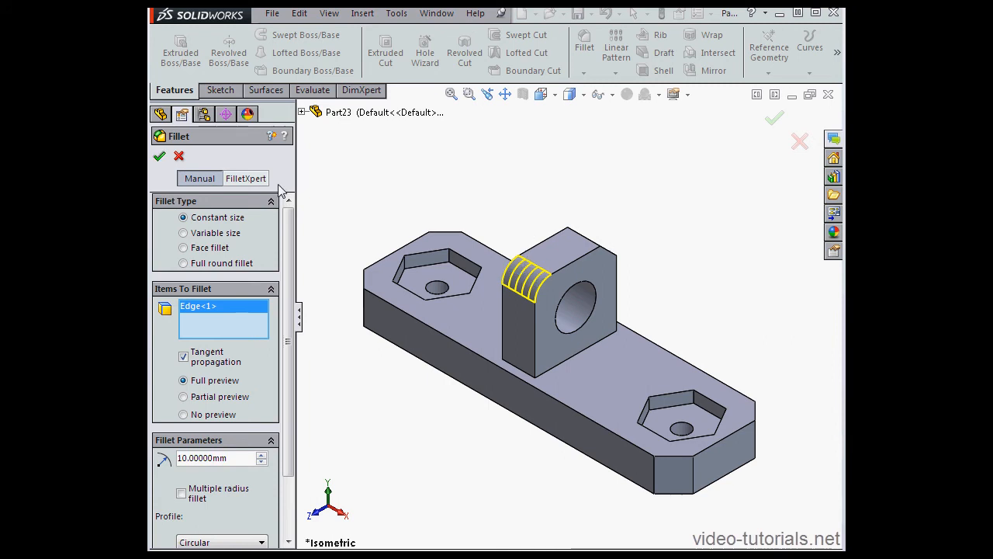
click(160, 156)
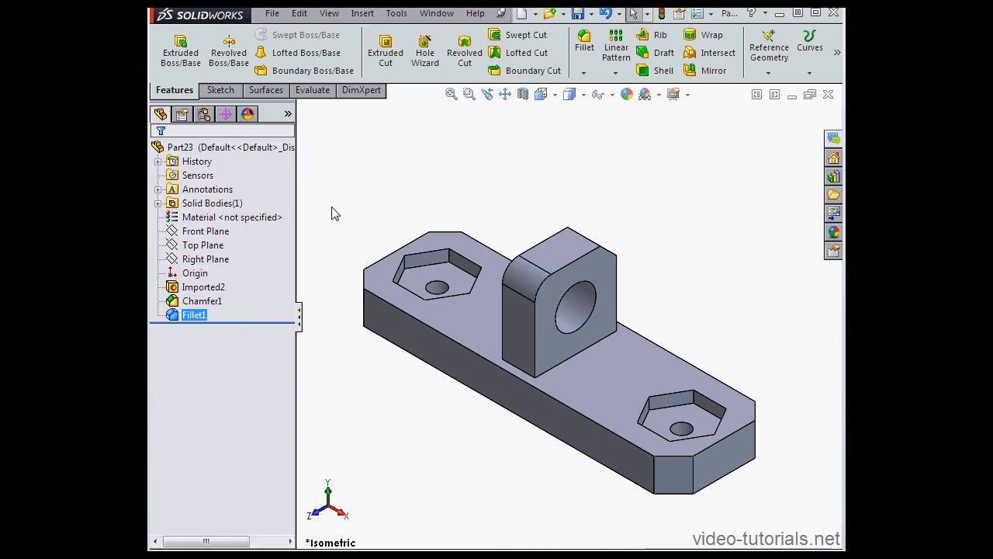
mouse_move(357, 289)
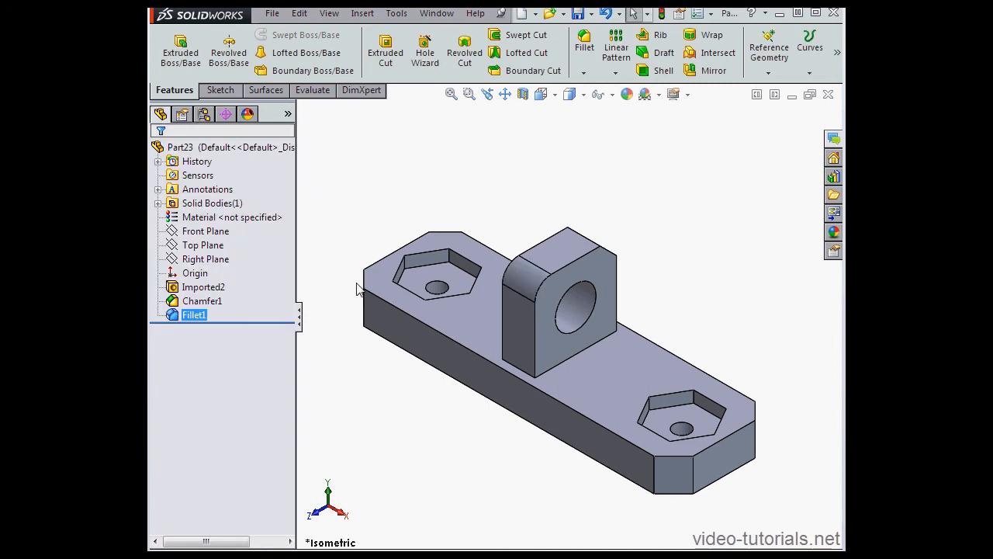
- Set FeatureWorks options on Imported2 to overwrite the existing file
right_click(204, 287)
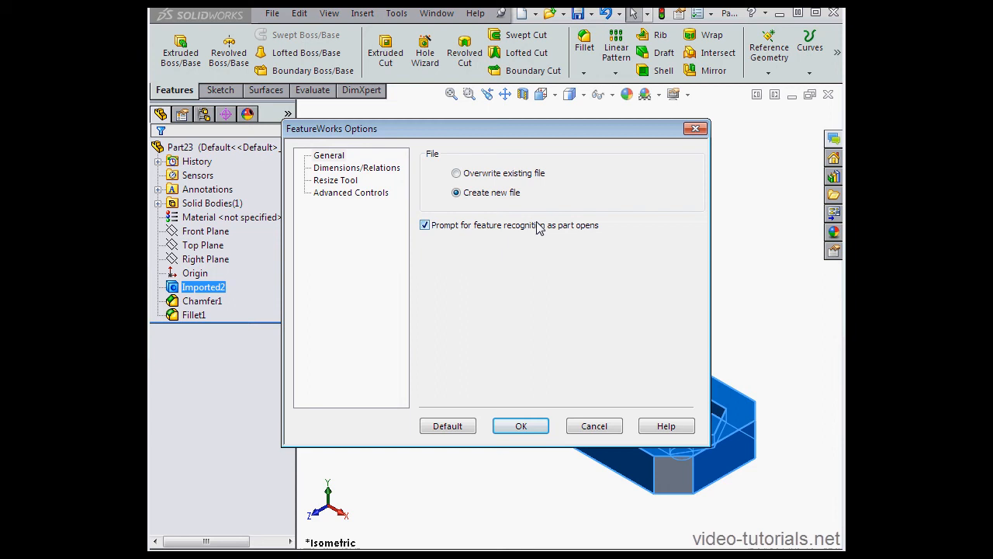
click(456, 173)
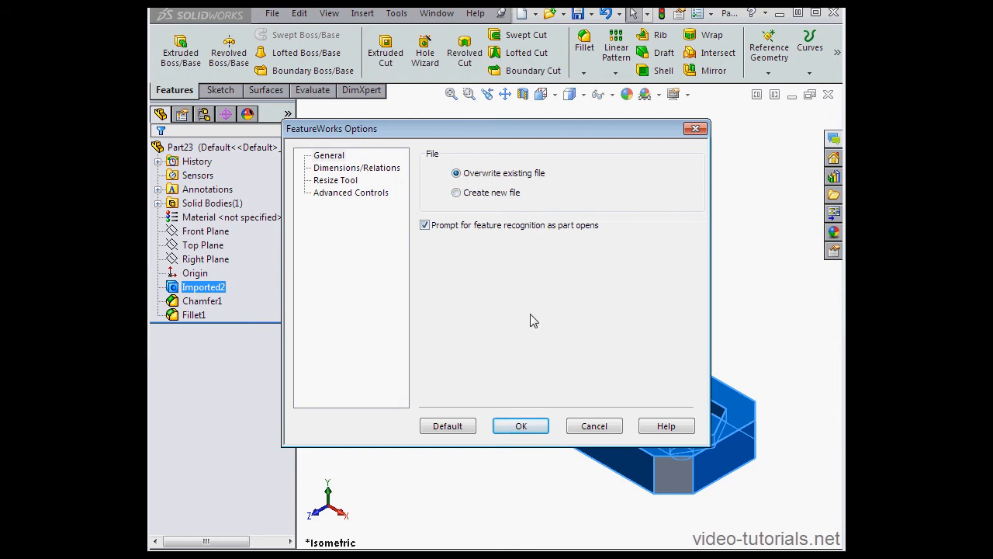
mouse_move(544, 295)
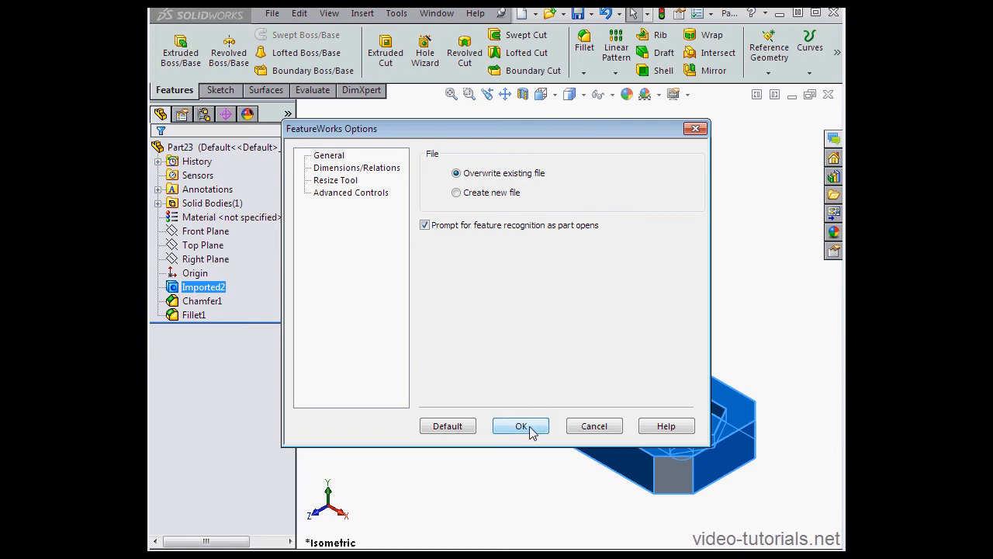
click(521, 425)
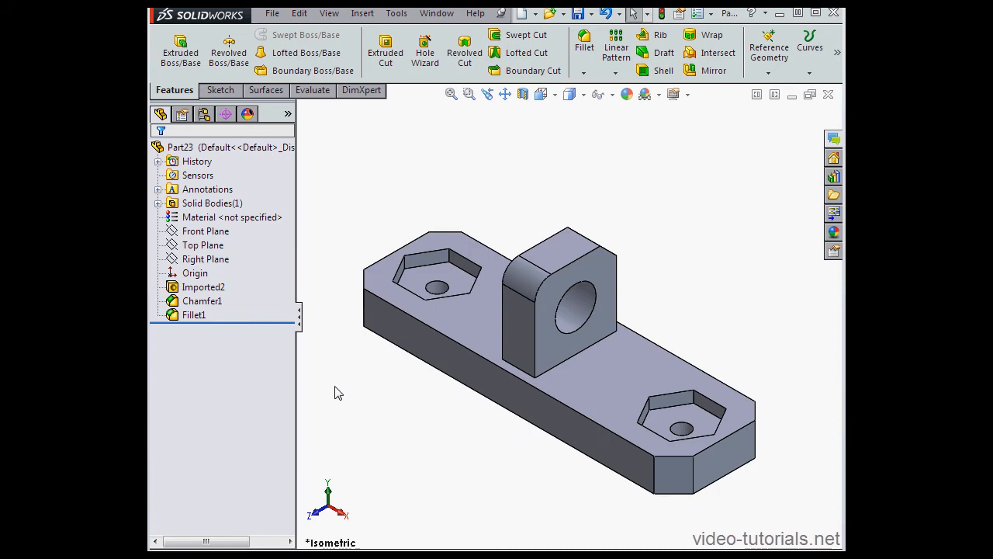
- Interactively recognize the hole in Imported2 as a Cut Extrude feature
right_click(203, 287)
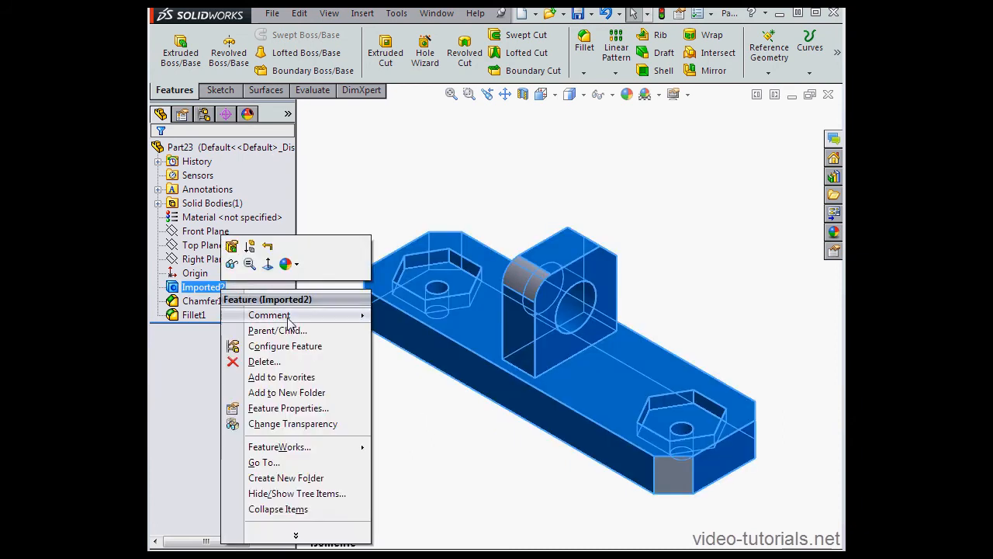
mouse_move(280, 446)
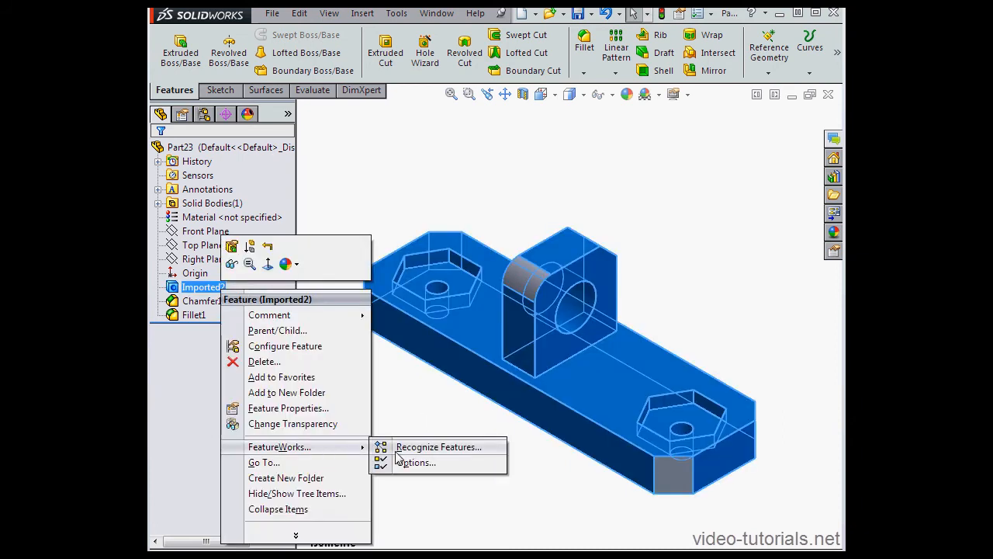
click(440, 446)
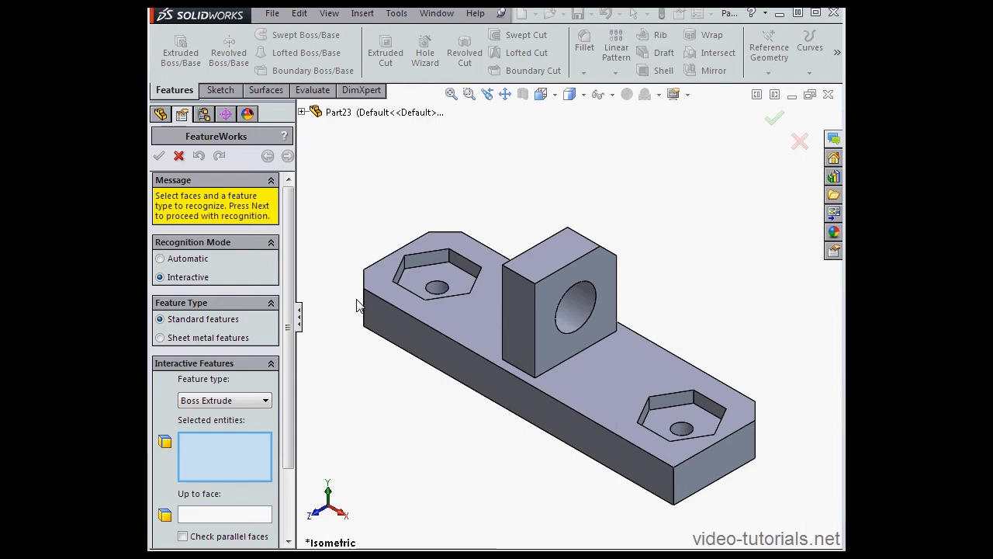
mouse_move(360, 335)
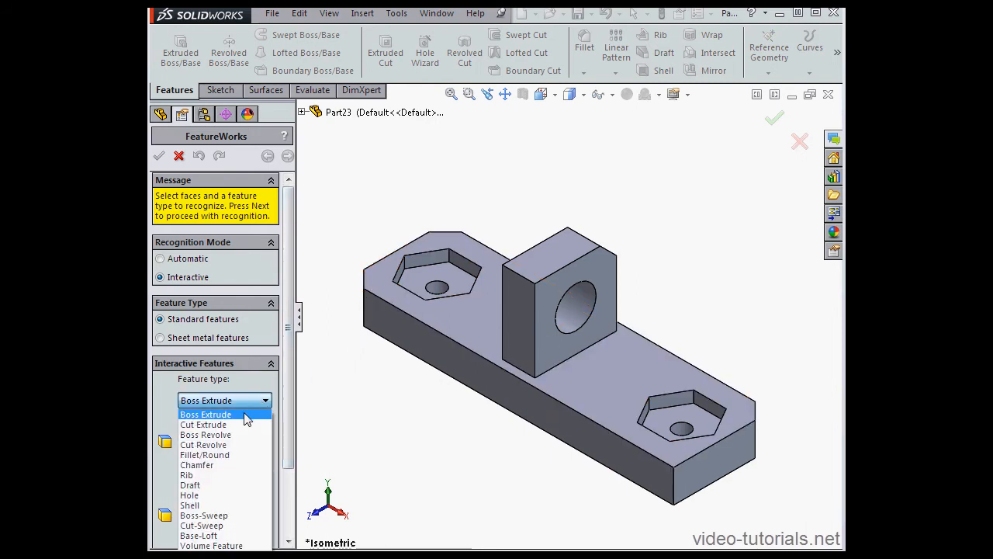
click(203, 425)
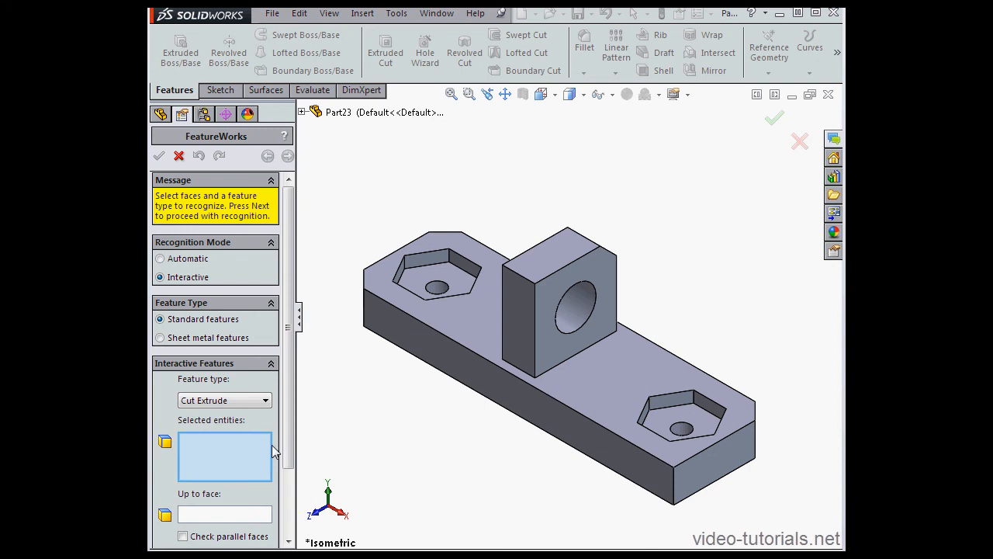
click(582, 303)
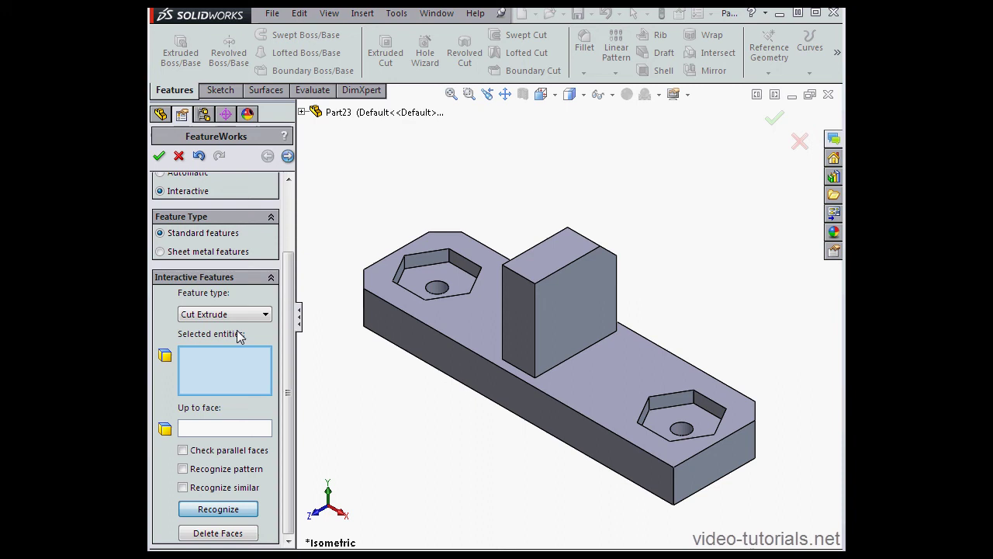
click(159, 156)
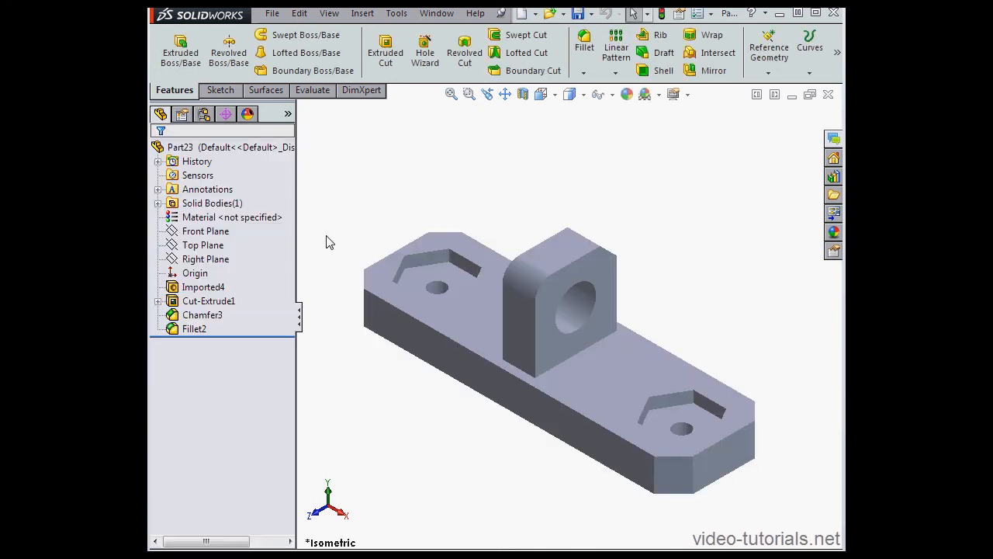
mouse_move(309, 299)
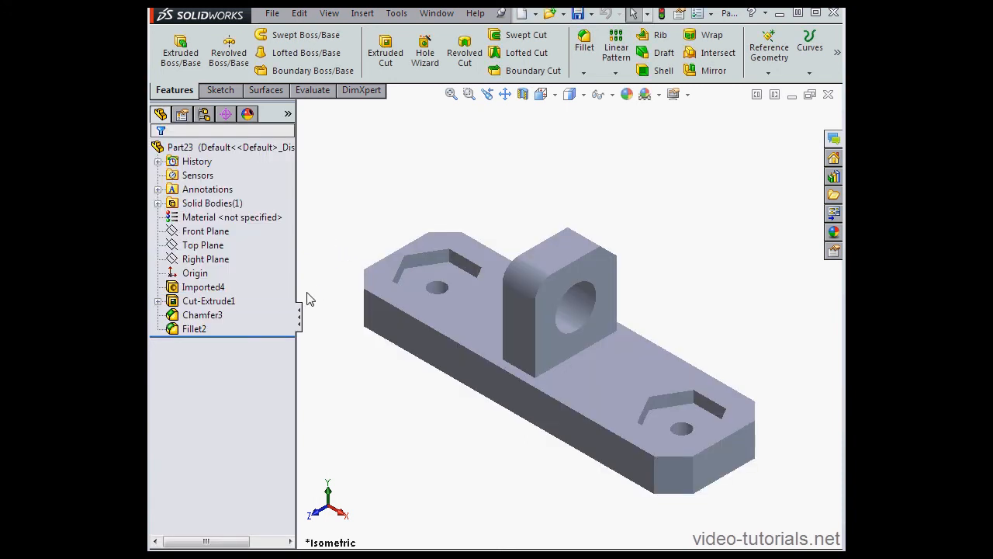
- Dimension Sketch1's hole with two 25 mm positions and a 25 mm diameter
click(158, 301)
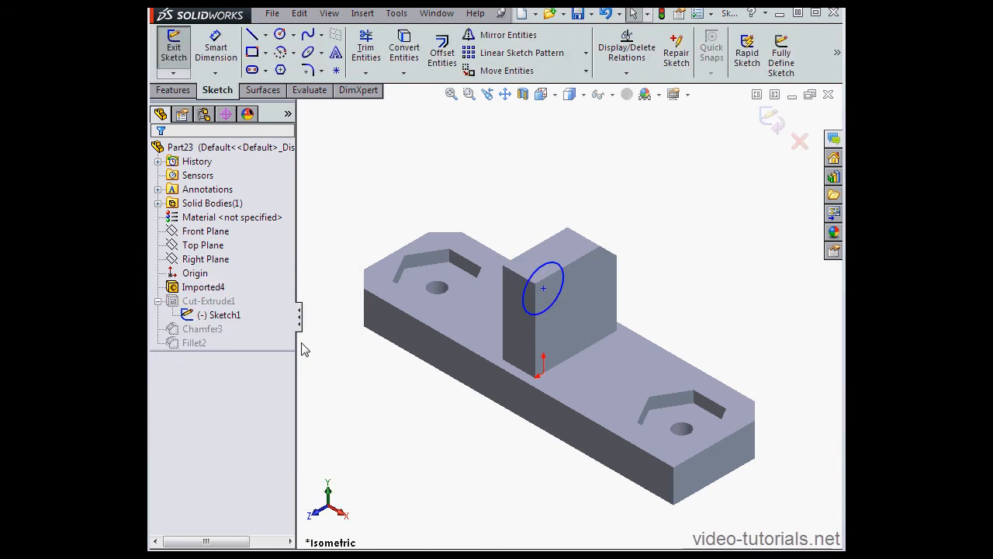
mouse_move(333, 207)
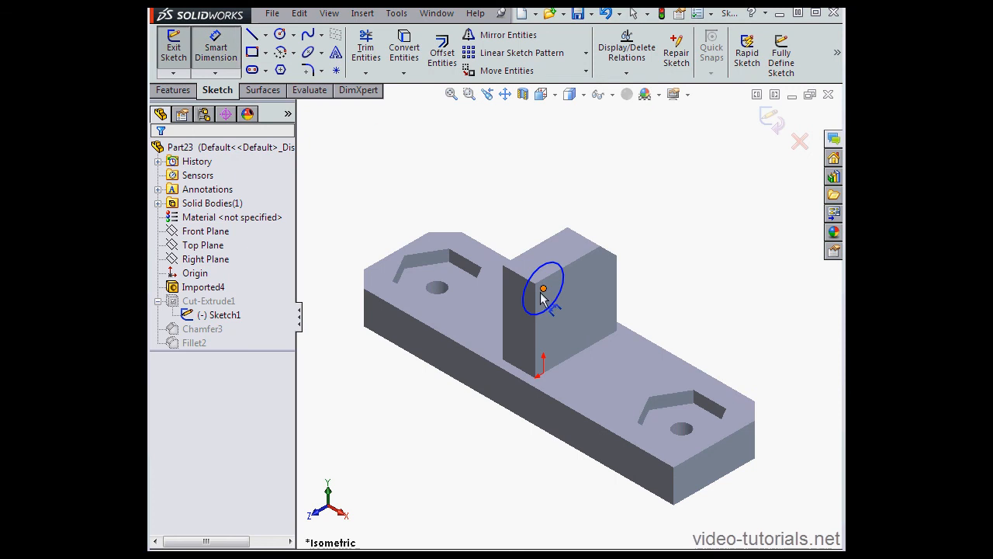
click(542, 287)
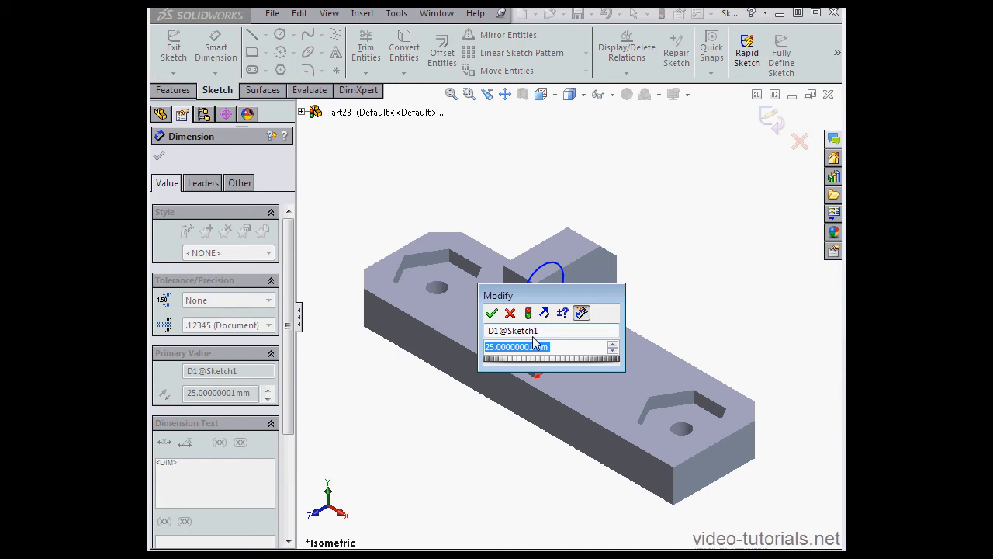
click(491, 313)
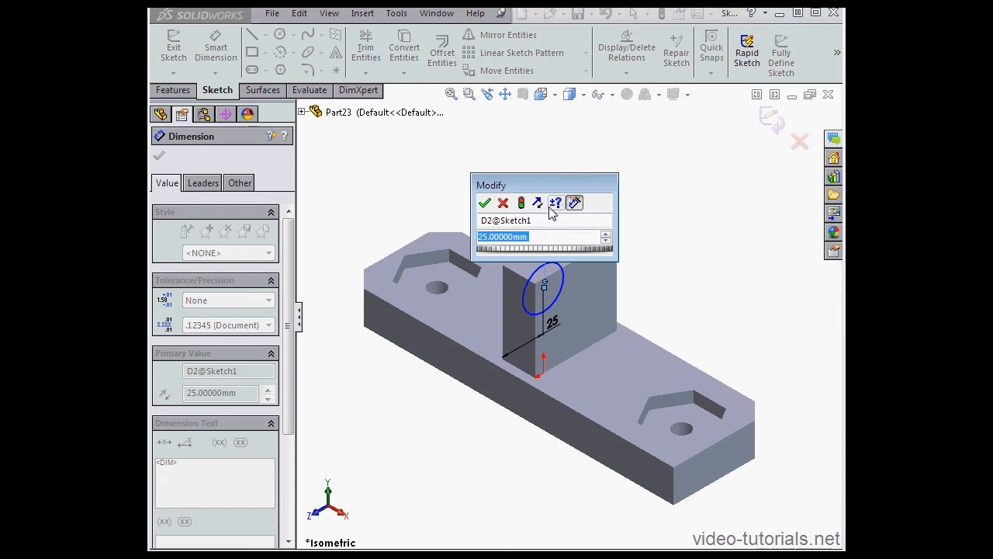
click(484, 202)
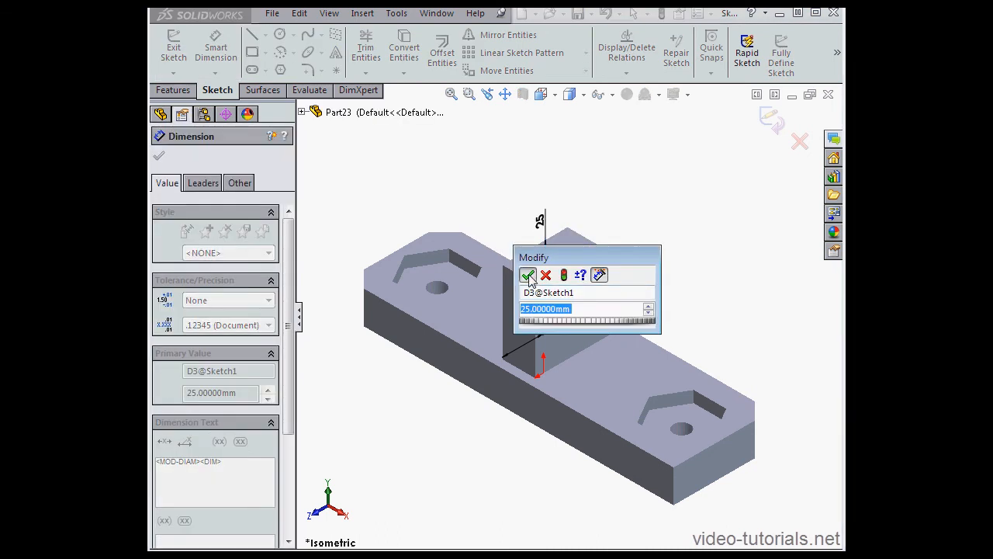
click(528, 275)
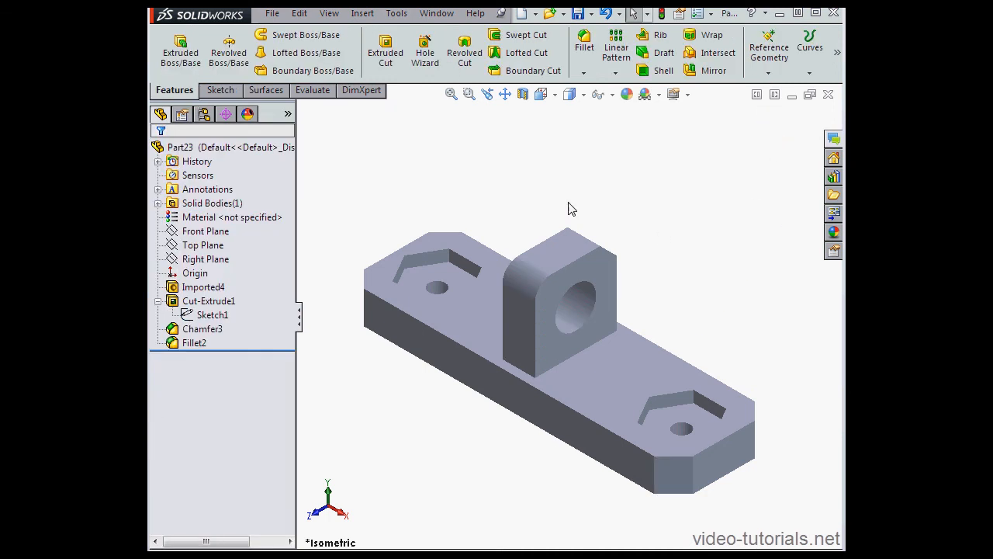
mouse_move(575, 159)
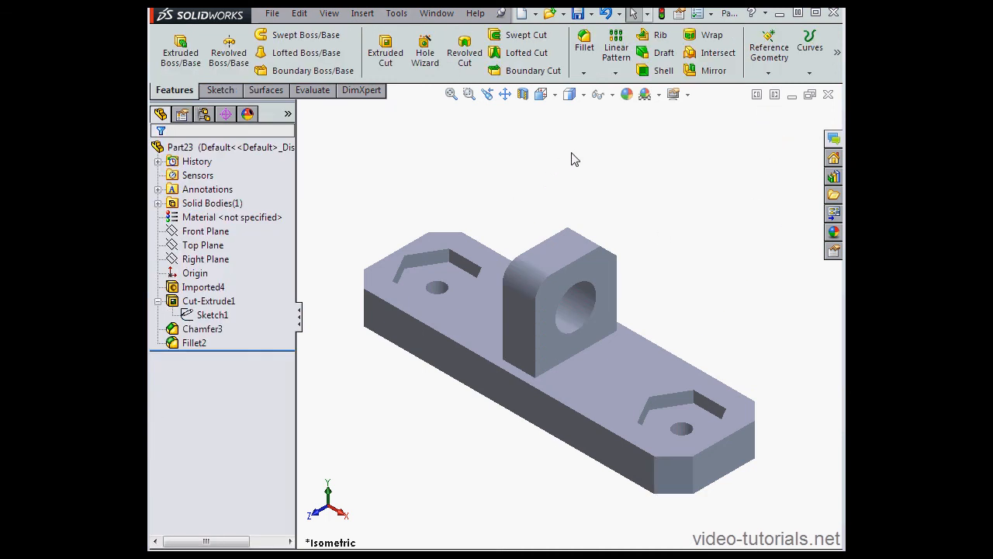
mouse_move(576, 156)
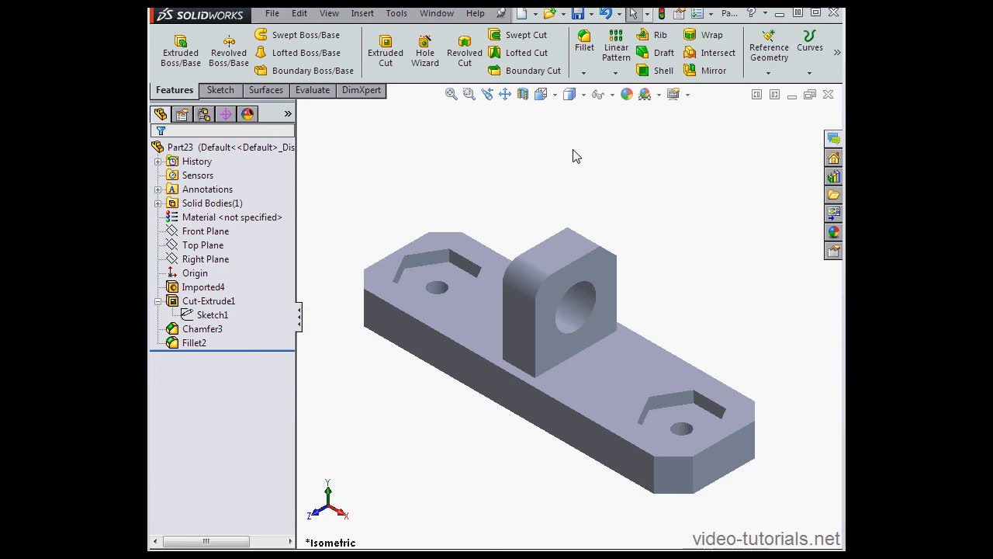